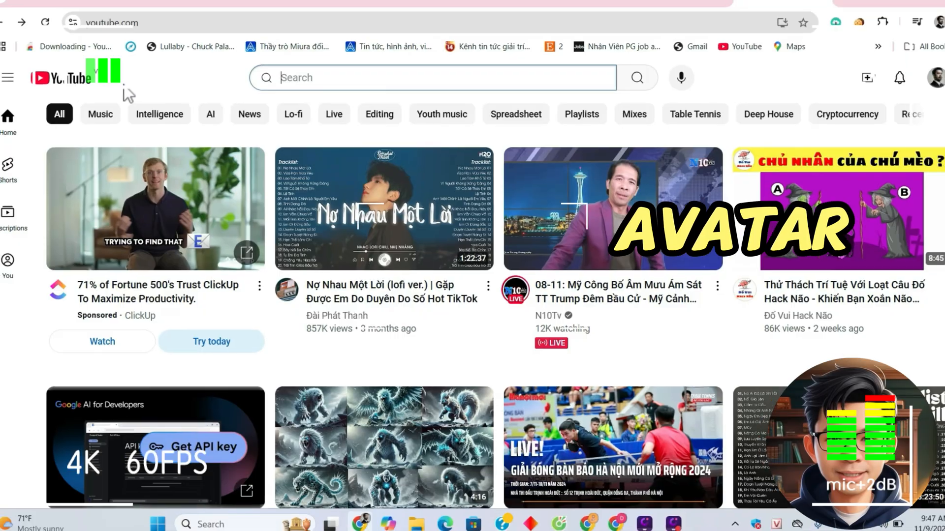
Search YouTube for 'talking avatar lip sync' and browse the results.
text(talking avatar lip sync)
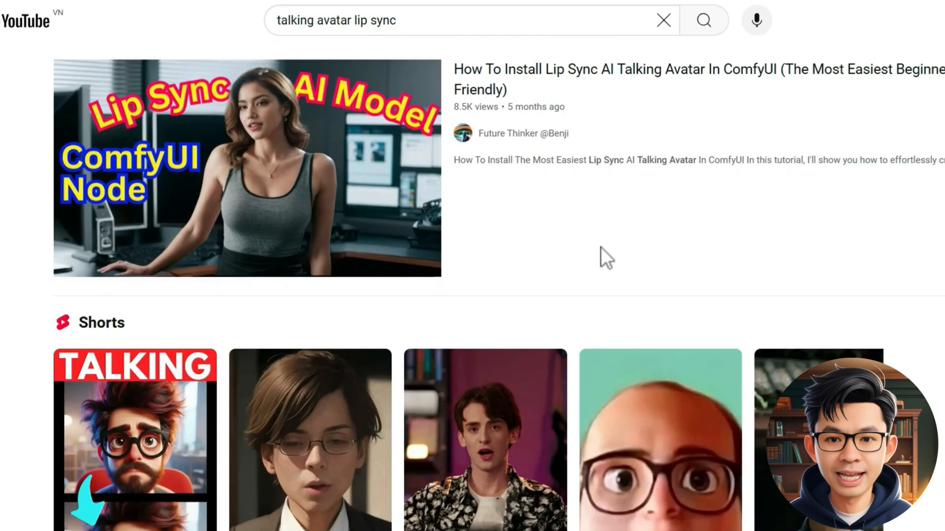
scroll(down, 3)
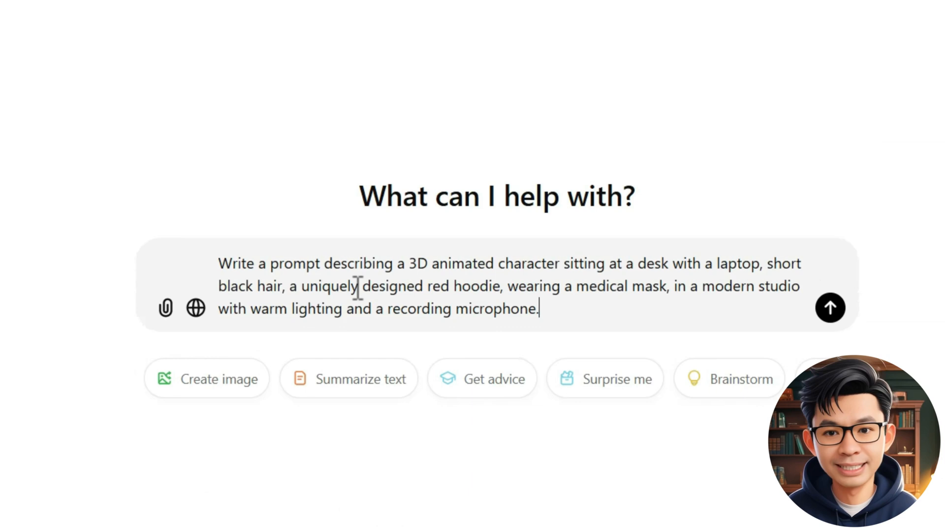
mouse_move(830, 308)
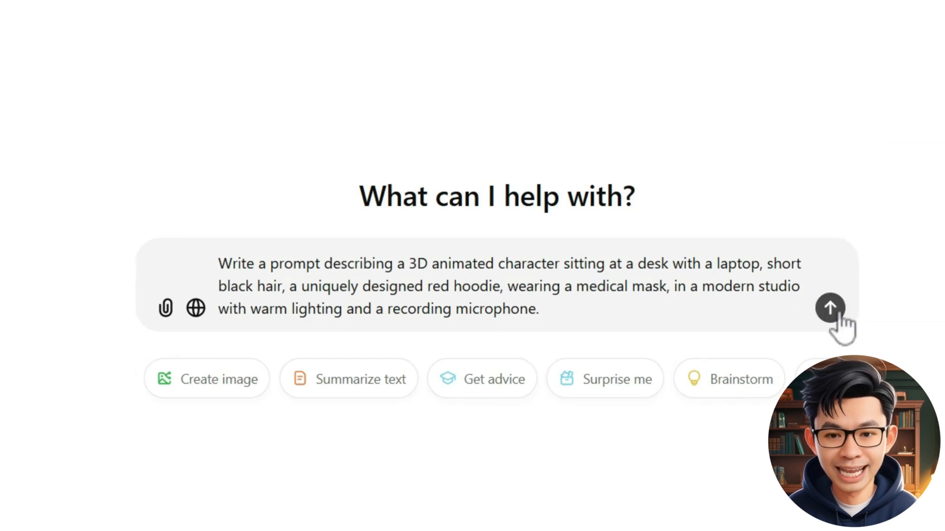
Send the 3D masked-character prompt request, then head to leonardo.ai in a new tab.
click(830, 308)
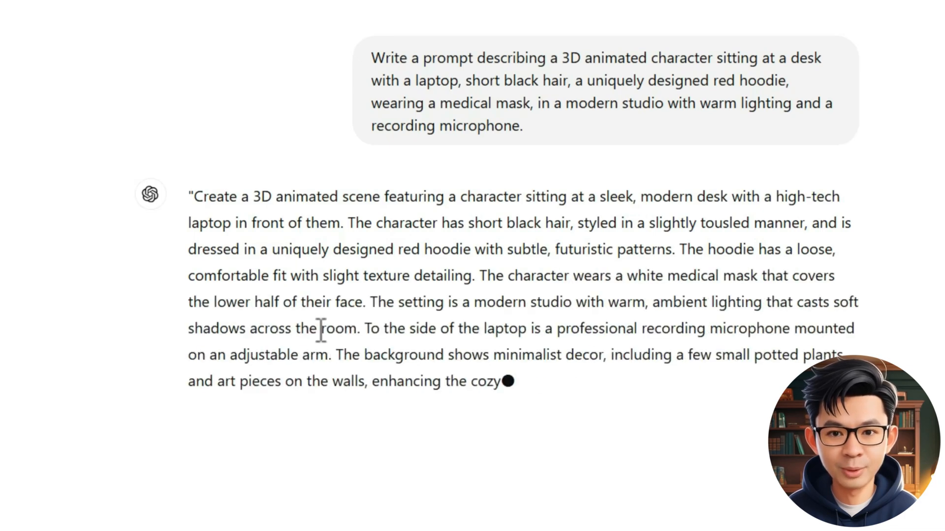
text(leonardo.ai)
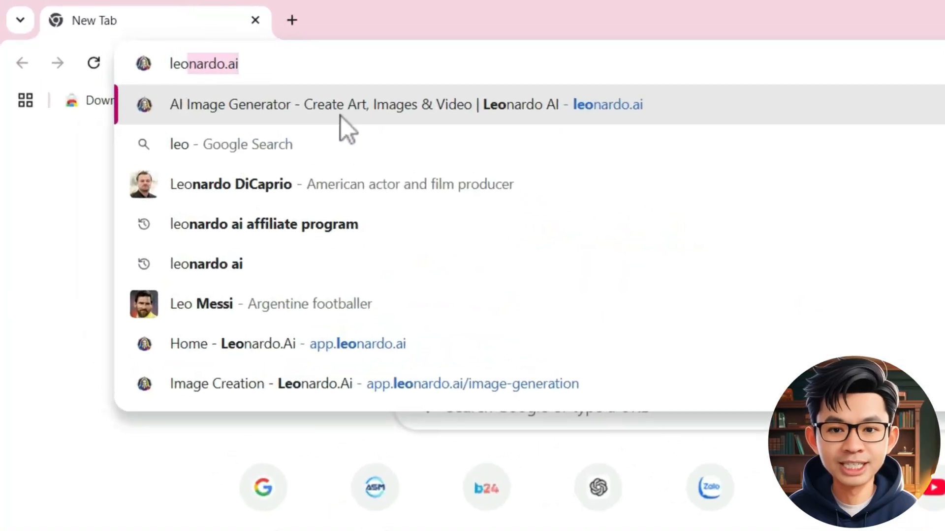
Enter the Leonardo AI site and reach its Image Creation workspace.
click(386, 104)
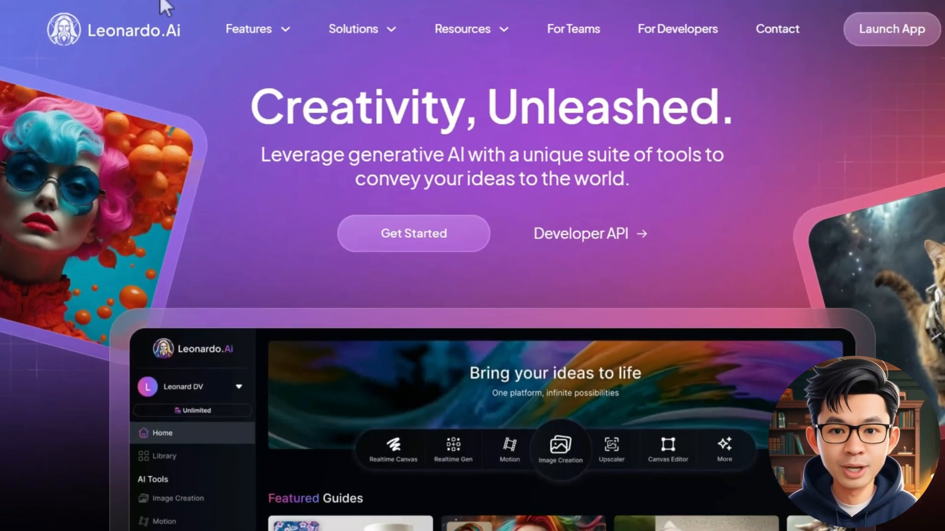
scroll(down, 3)
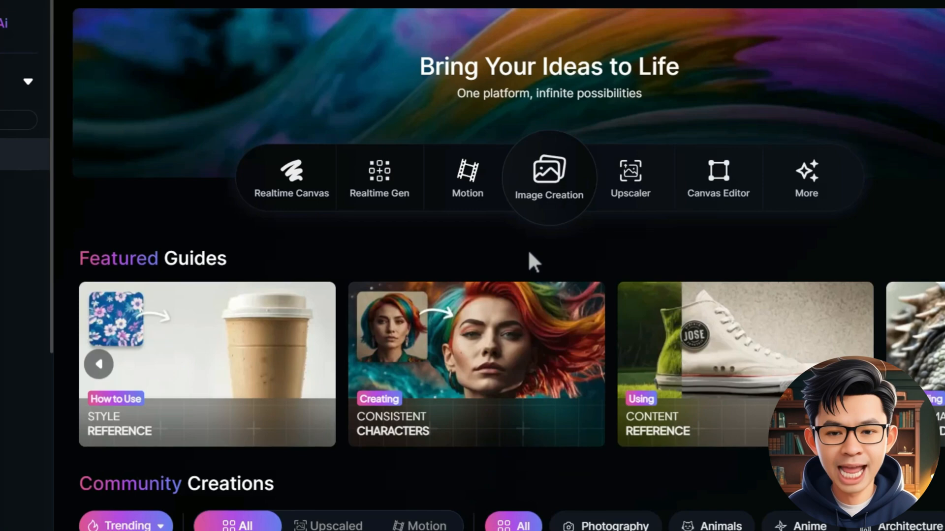
click(548, 176)
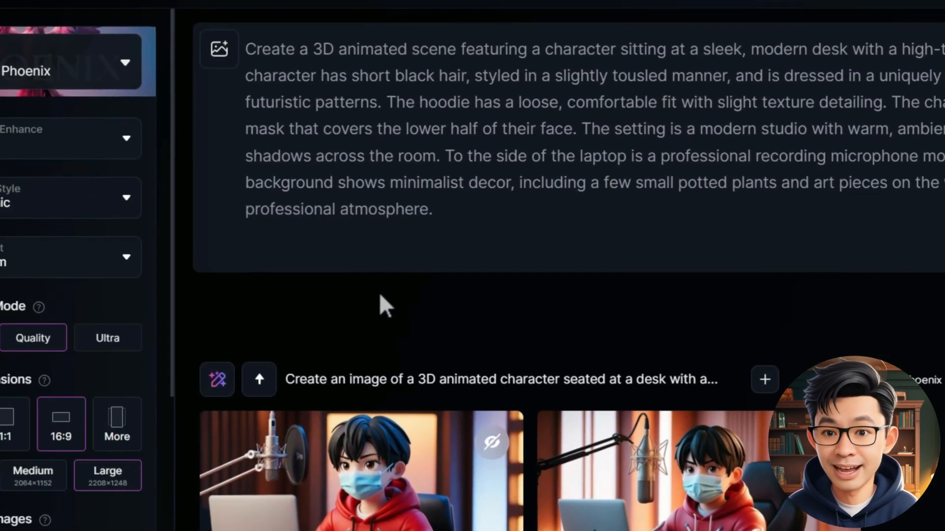
Generate images from the pasted ChatGPT scene prompt of the red-hoodie masked character.
click(60, 60)
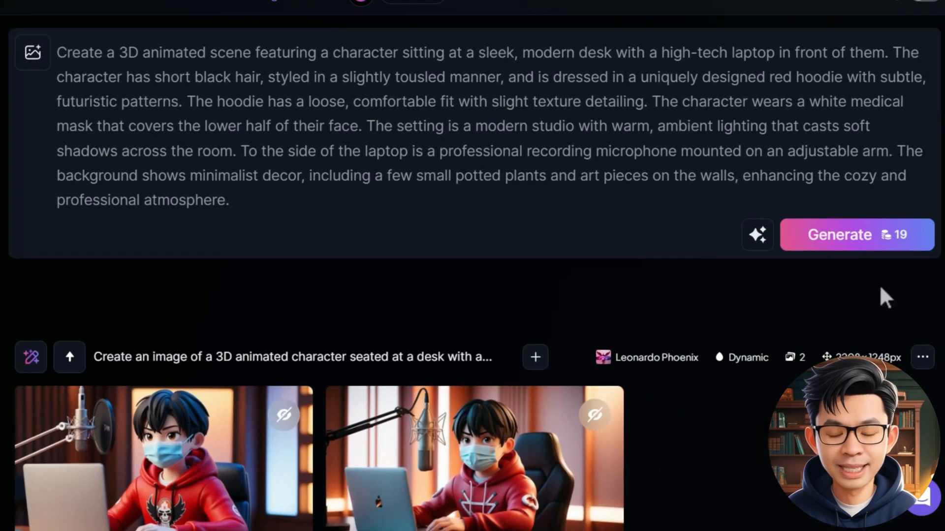
click(839, 234)
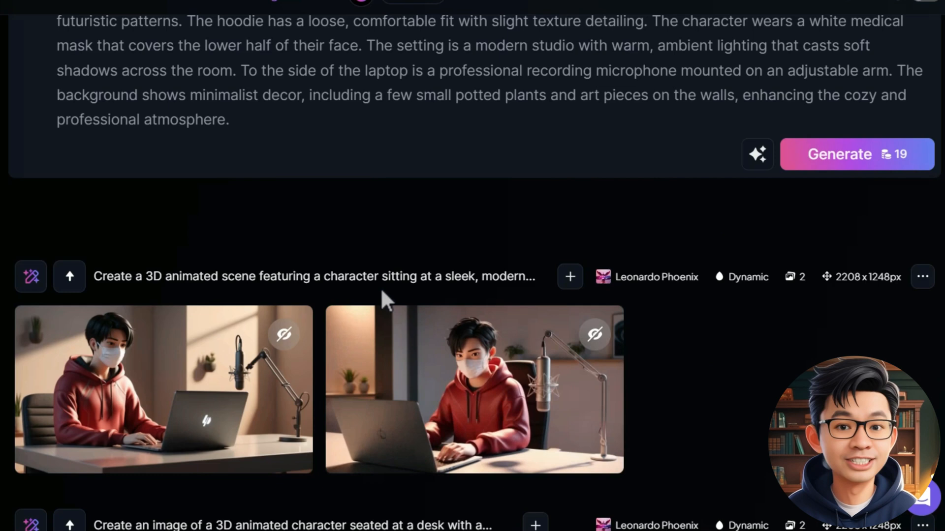
mouse_move(783, 371)
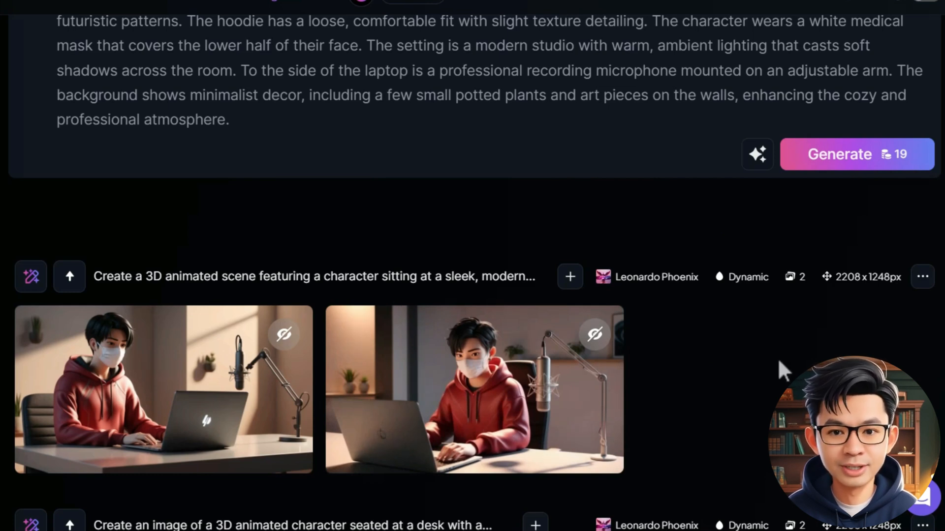
Download the earlier short-haired masked character image from the generation history.
scroll(down, 3)
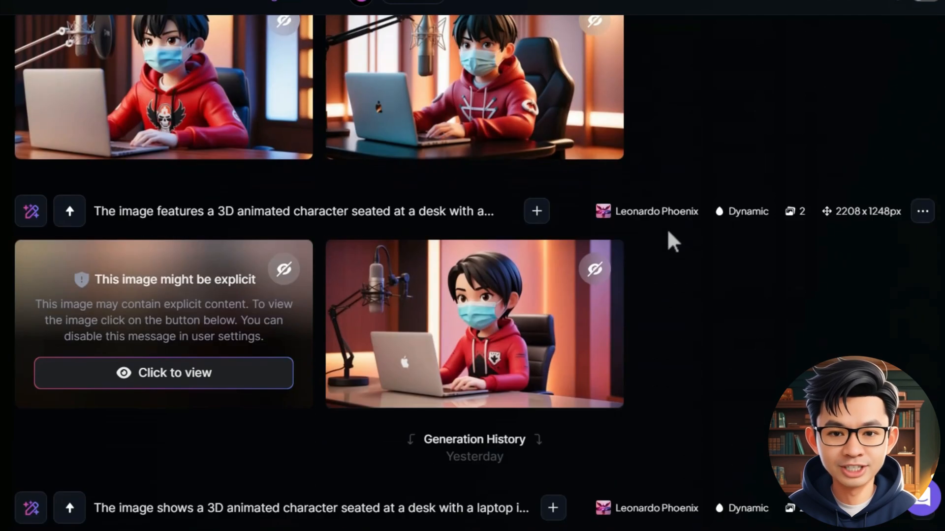
scroll(down, 3)
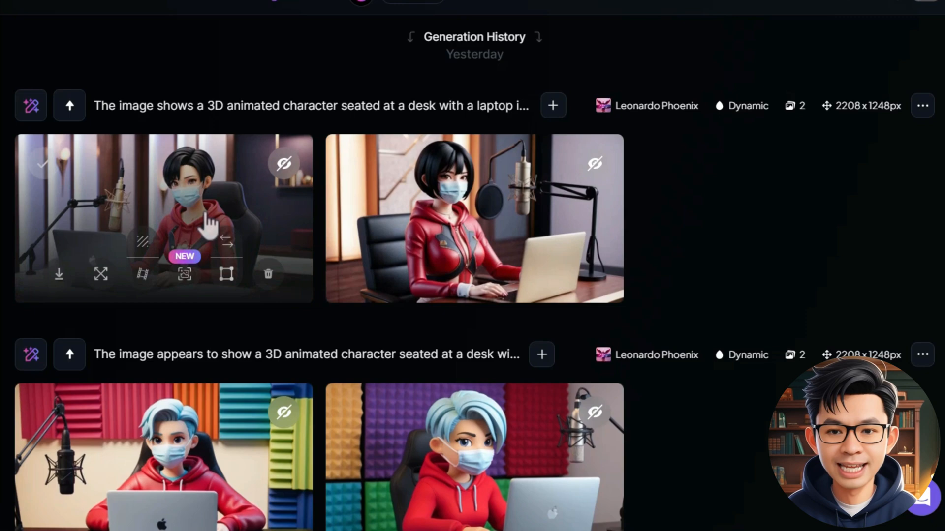
click(475, 218)
text(hai)
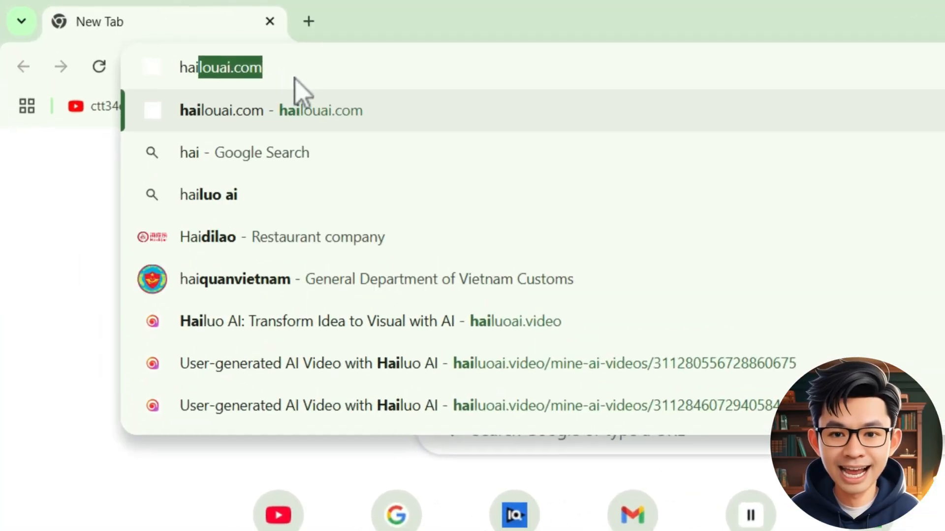
Go to hailuoai.com and generate a speaking, gesturing video from the character image (30 credits).
key(Enter)
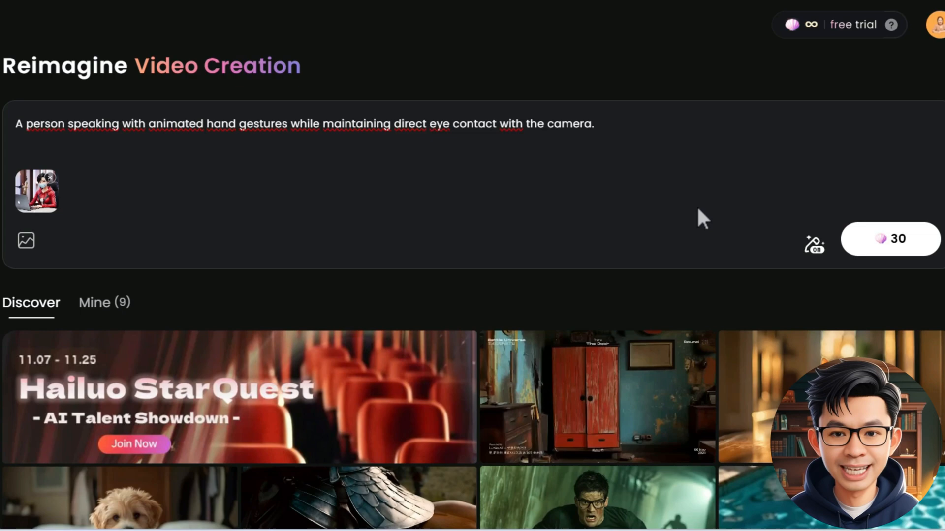
click(889, 238)
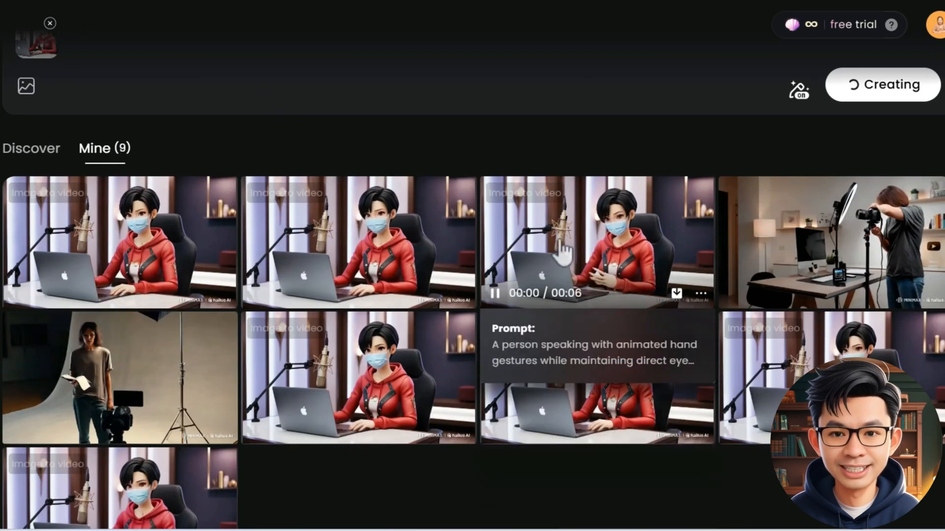
Play several generated speaking-character clips from the Mine tab to compare them.
click(596, 243)
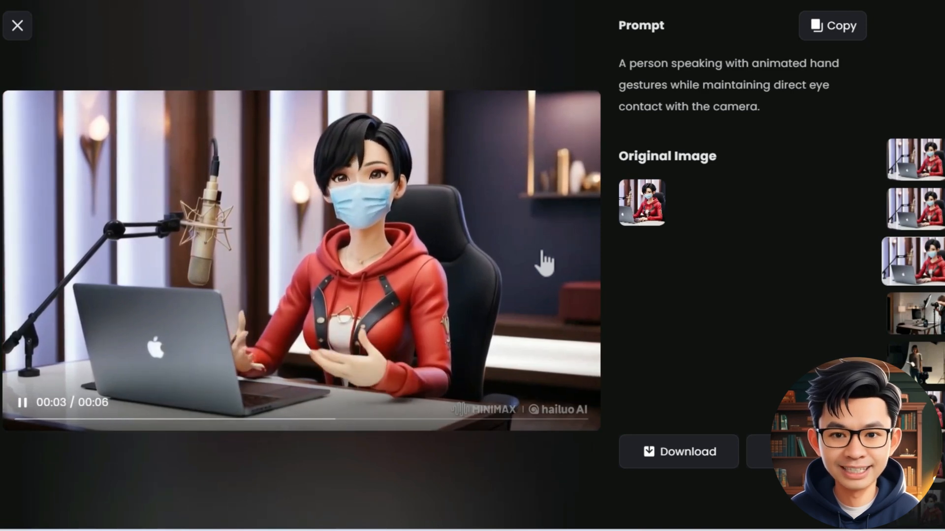
click(17, 26)
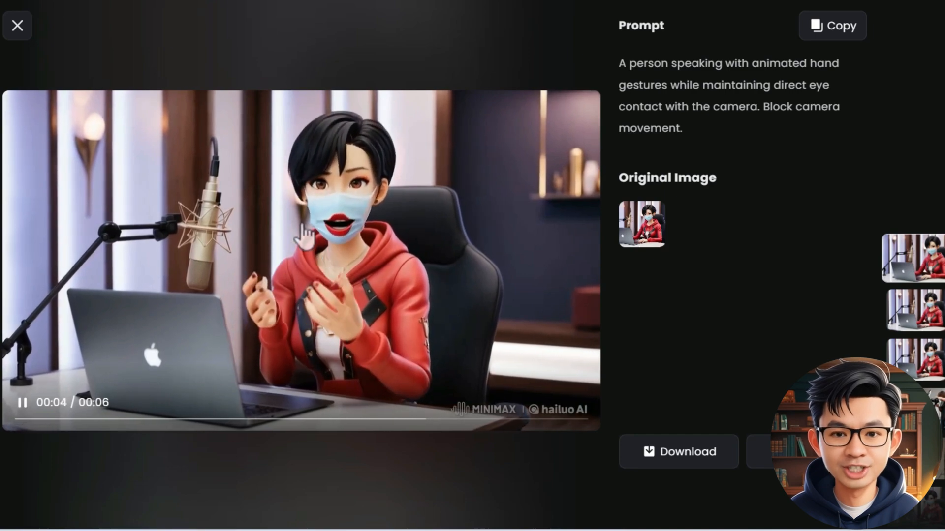
click(18, 25)
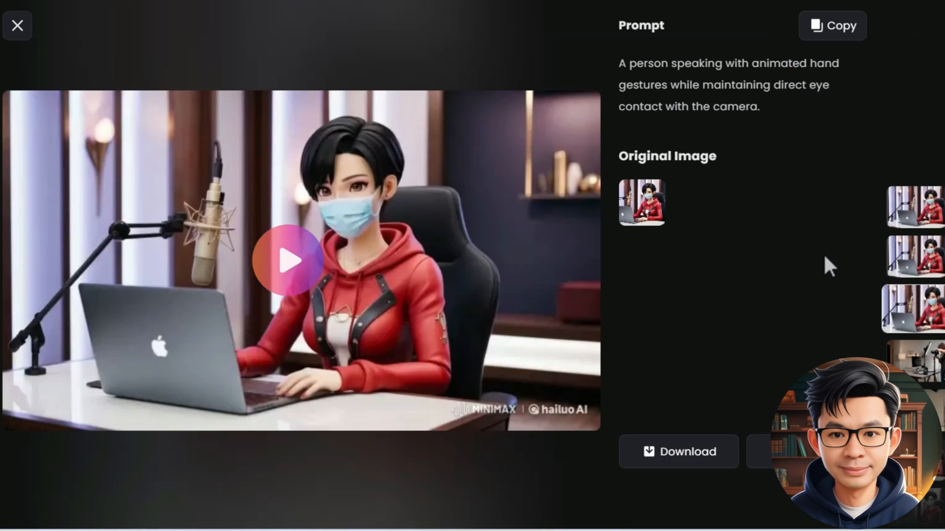
click(289, 260)
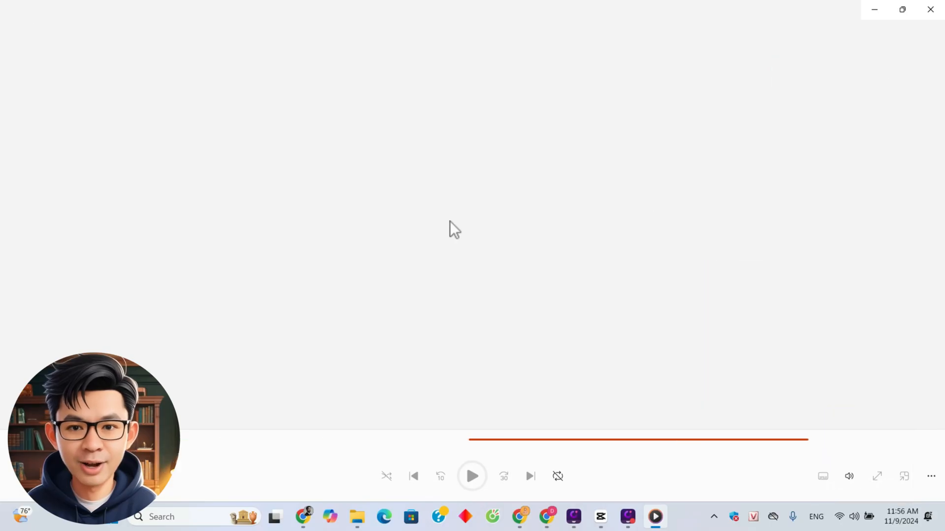
Close the media player and view Hailuo AI's subscription pricing tiers.
click(471, 476)
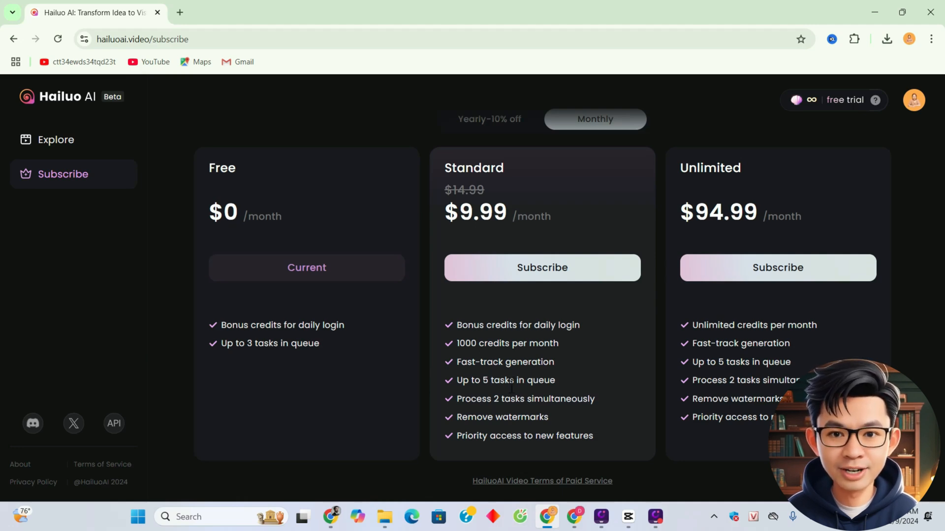
double_click(500, 417)
text(c)
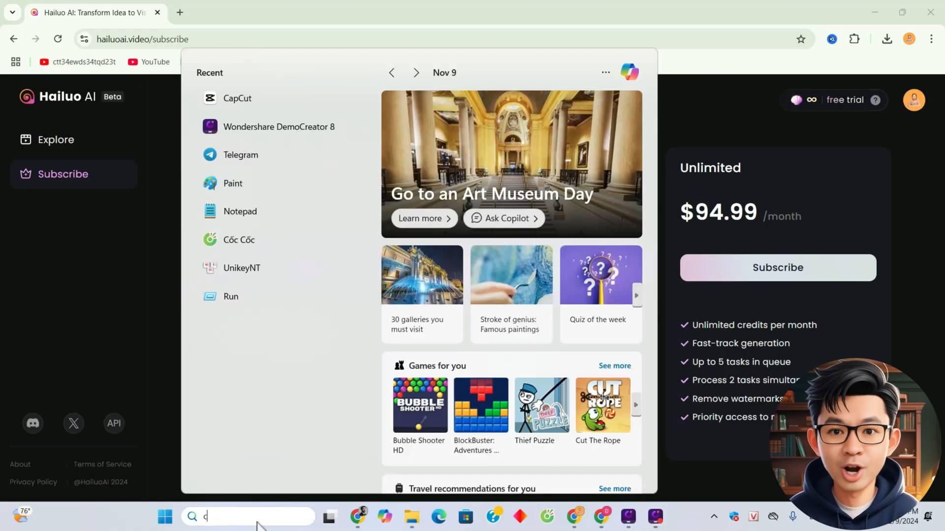
Launch CapCut from the Start menu and create a new empty project.
click(237, 97)
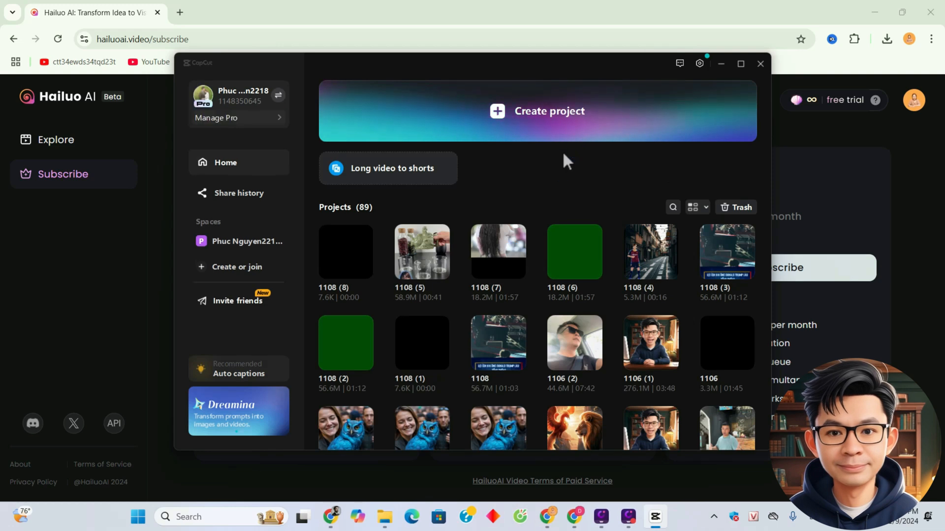
click(537, 111)
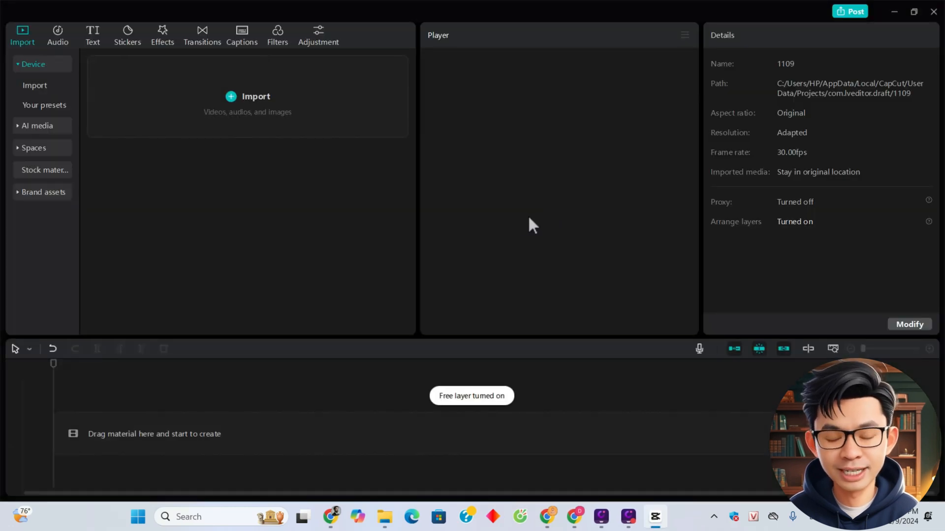
Import the Hailuo mp4 and Leonardo jpg from Desktop > 1108 (5) into project 1109.
click(255, 97)
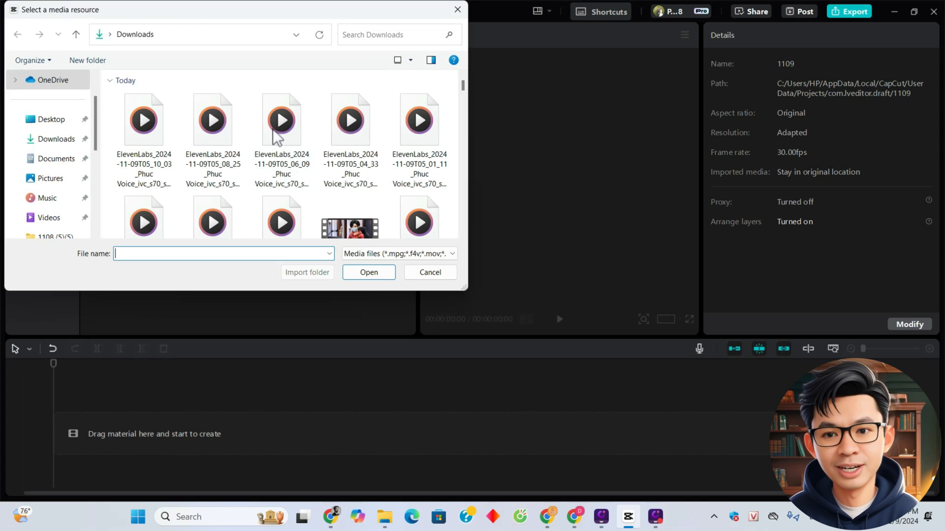
click(50, 119)
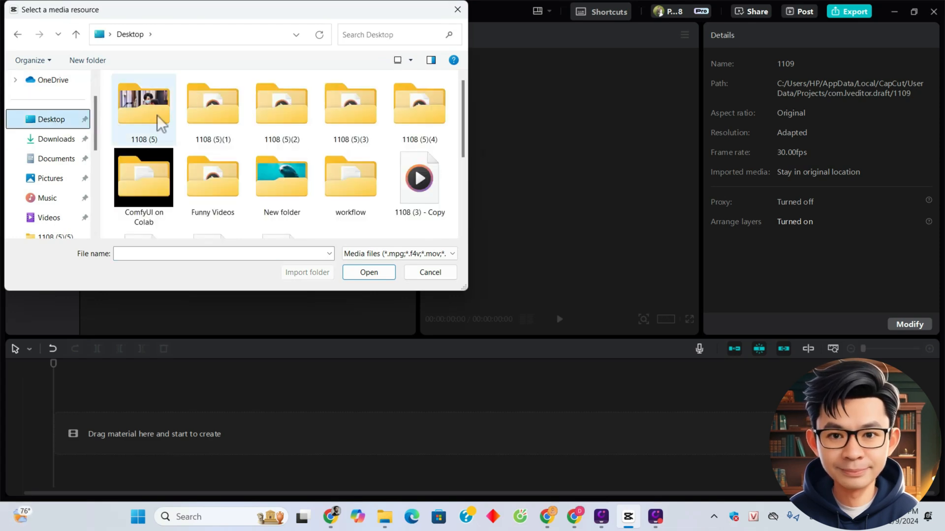
double_click(144, 99)
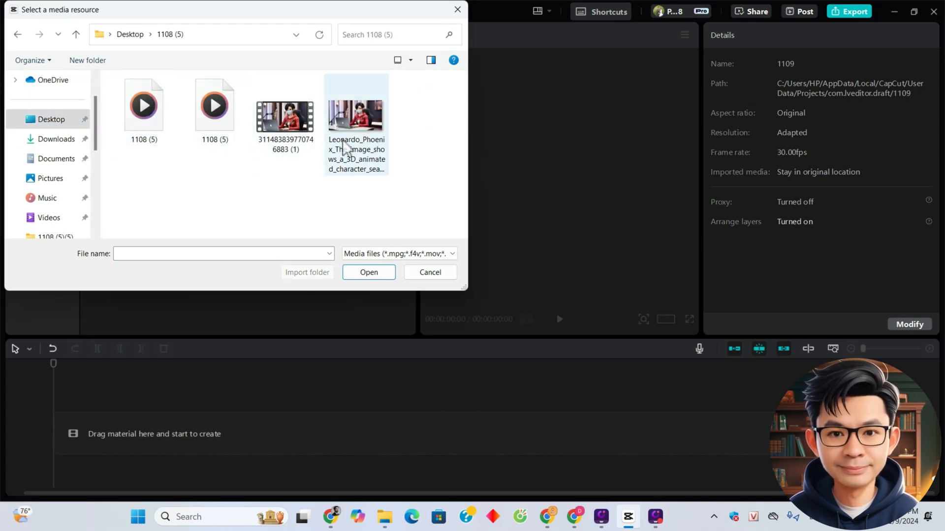
click(368, 273)
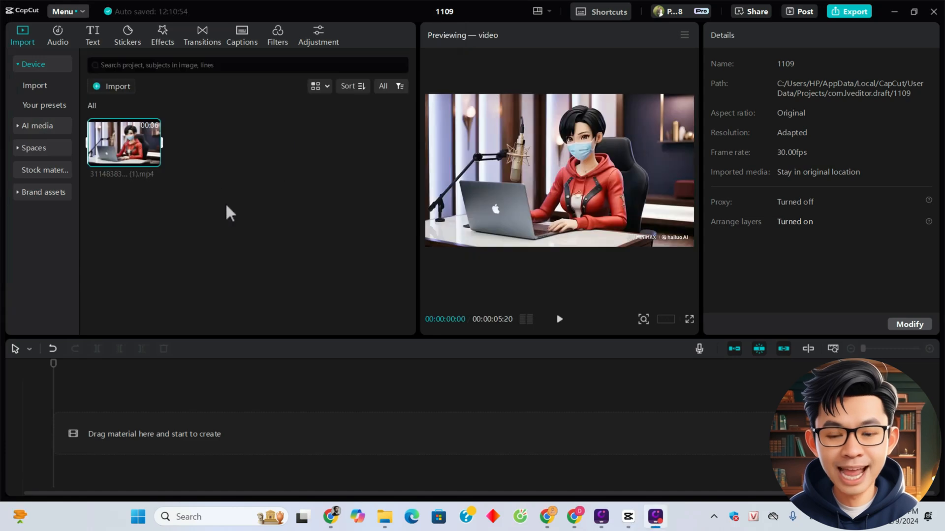
click(117, 86)
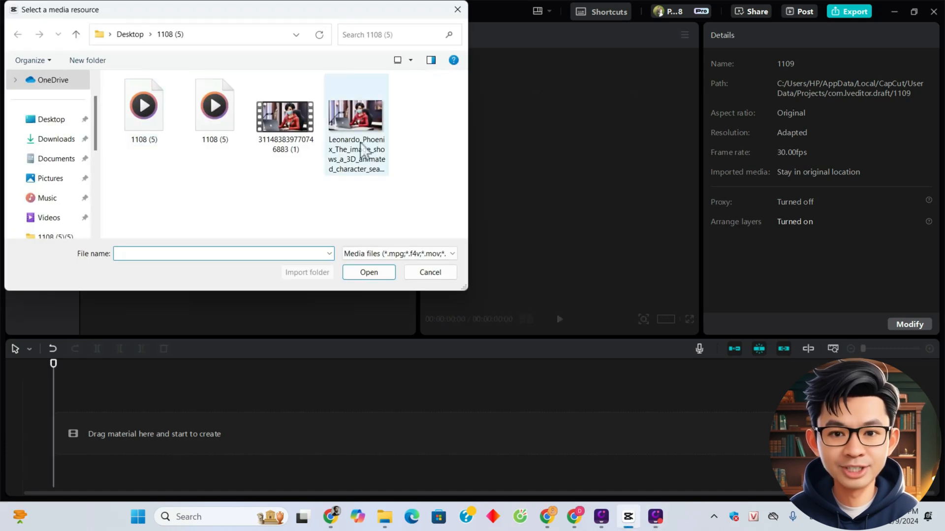
click(368, 273)
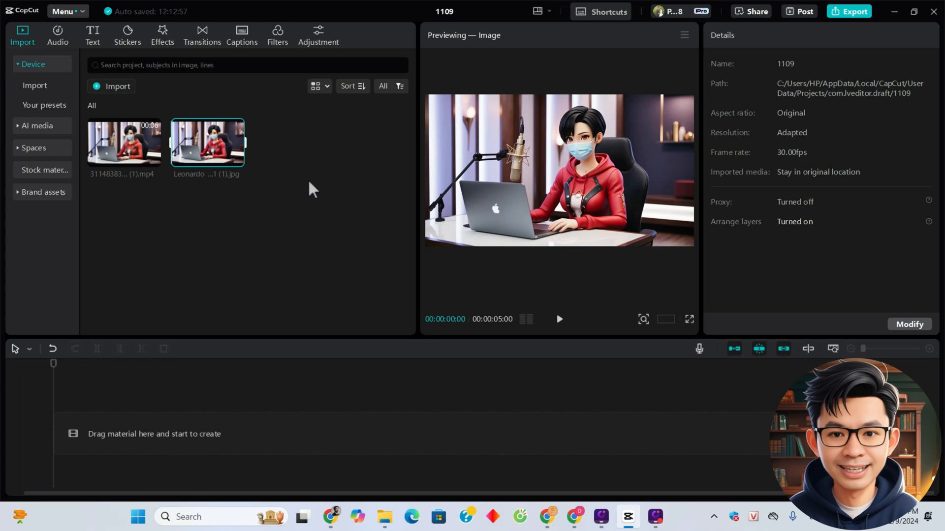